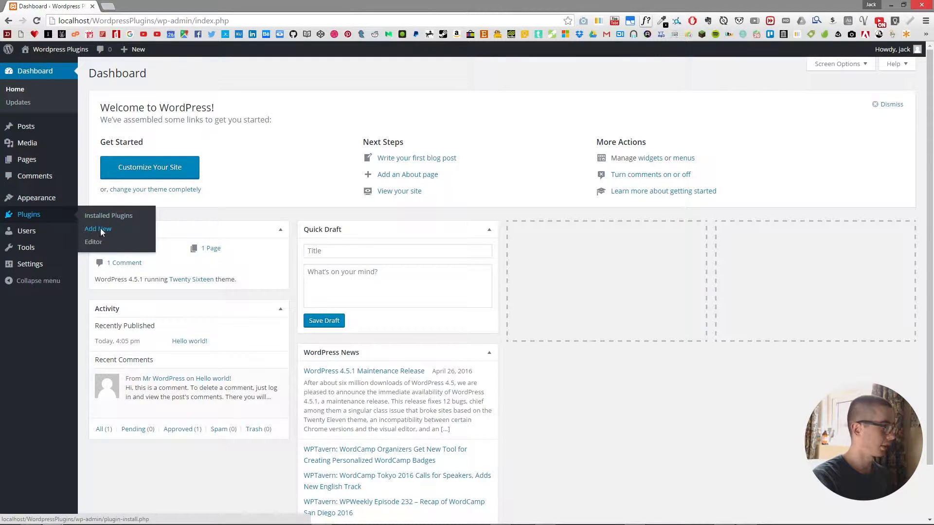
# Search the Add Plugins directory for 'WP-DB-Backup'.
pyautogui.click(98, 229)
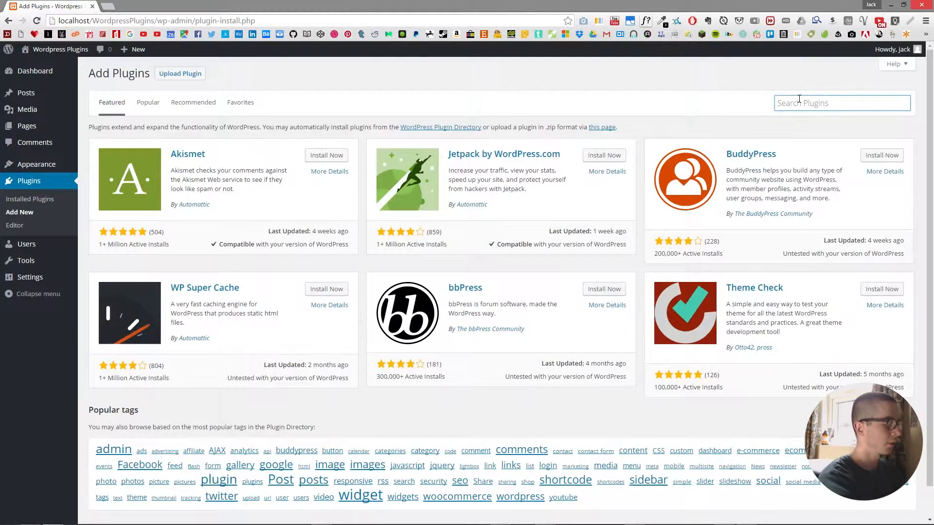
pyautogui.write('WP-DB-Backup')
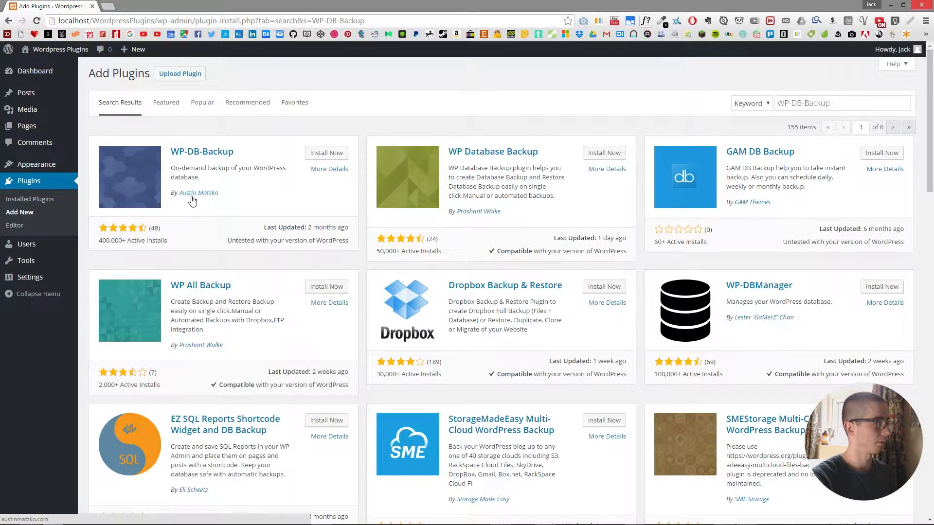
# Install and activate WP-DB-Backup 2.3.1, shown as WordPress Database Backup.
pyautogui.click(326, 153)
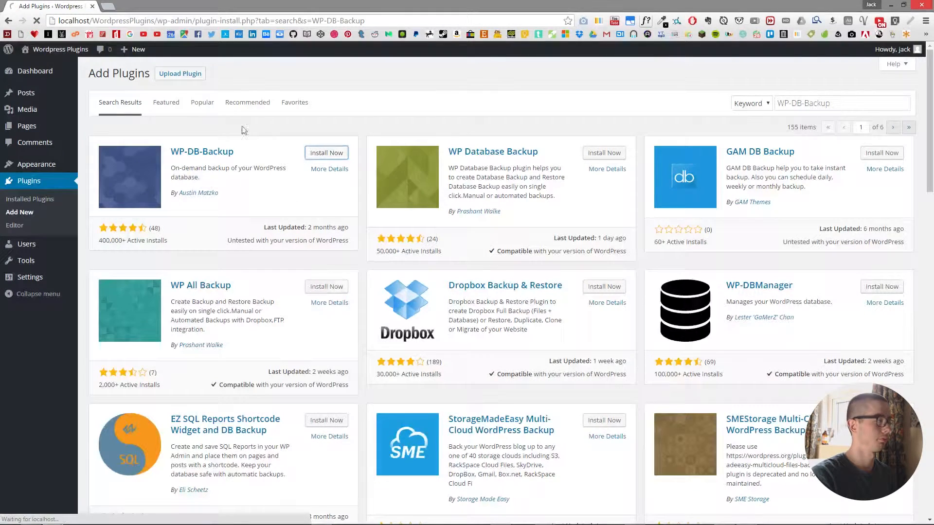
pyautogui.click(325, 152)
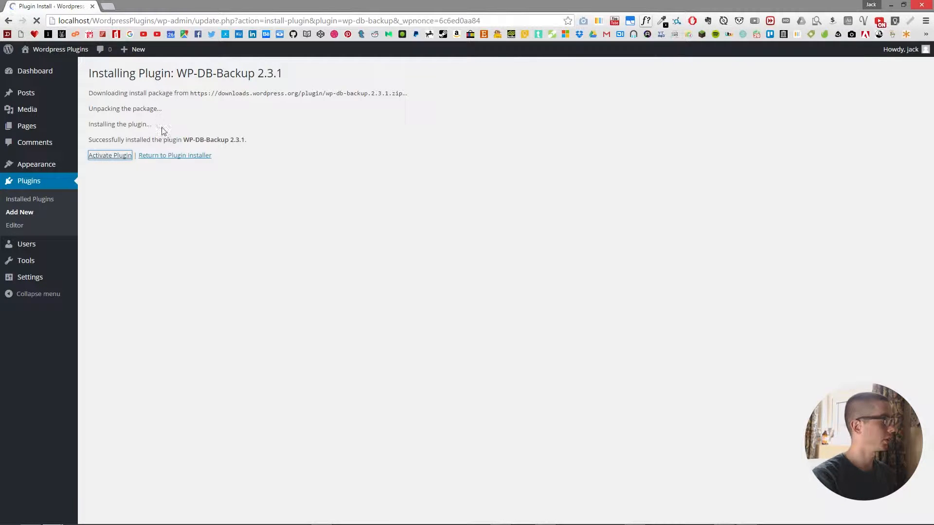
pyautogui.click(109, 154)
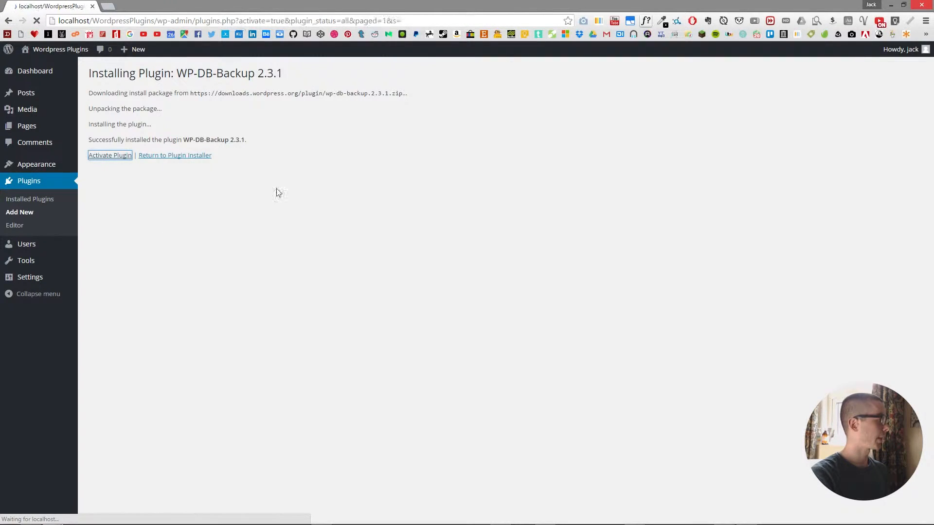
pyautogui.click(110, 154)
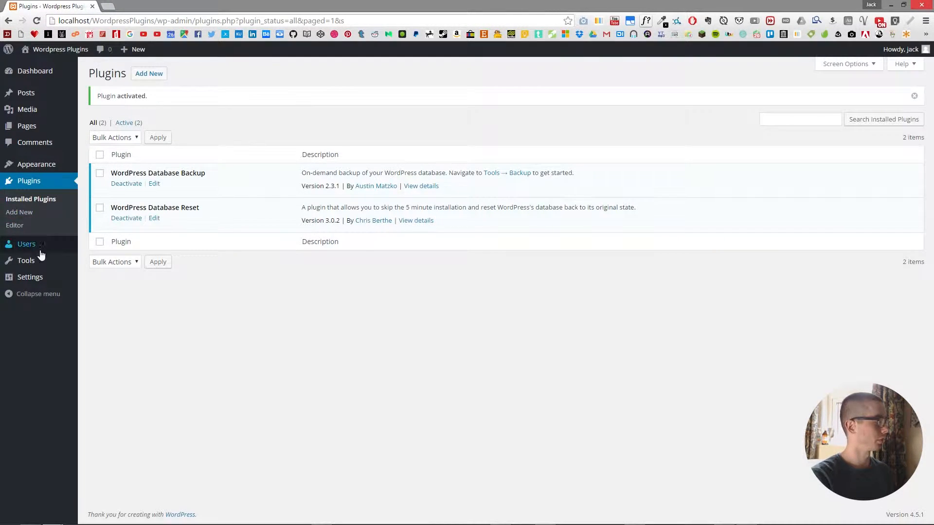
pyautogui.click(26, 260)
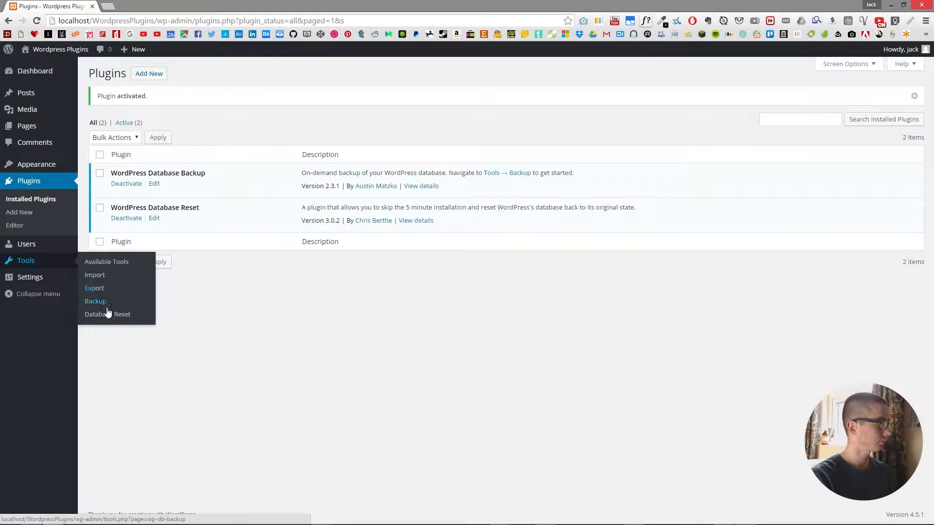
# On Tools > Backup, enable 'Exclude spam comments' and start a manual .sql backup.
pyautogui.click(95, 301)
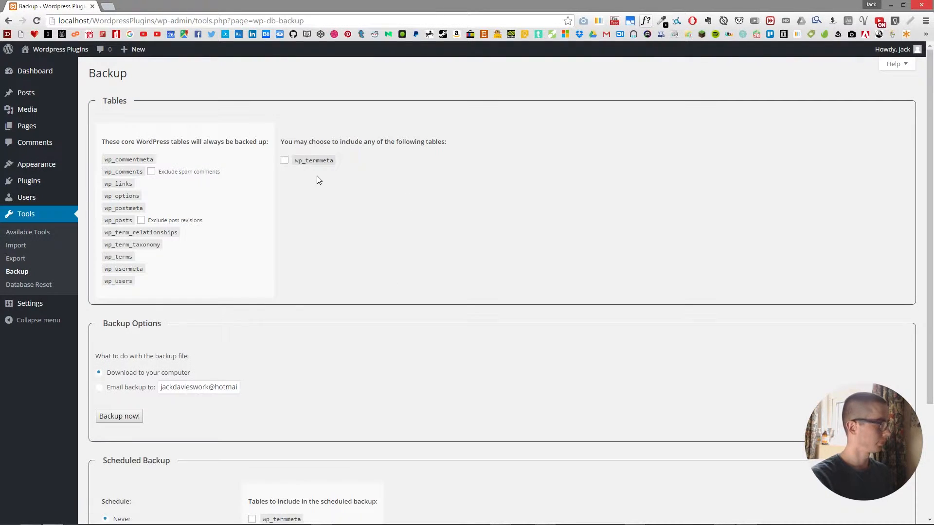
pyautogui.moveTo(115, 90)
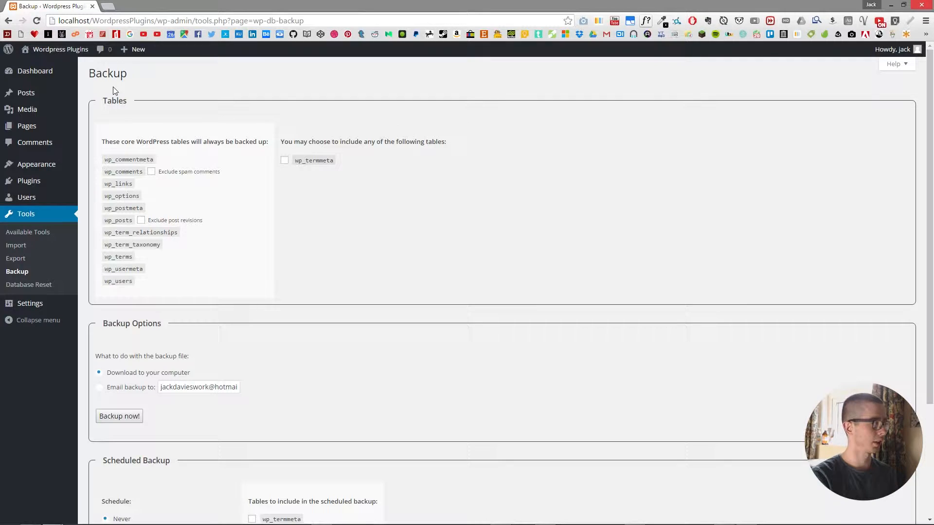
pyautogui.moveTo(165, 135)
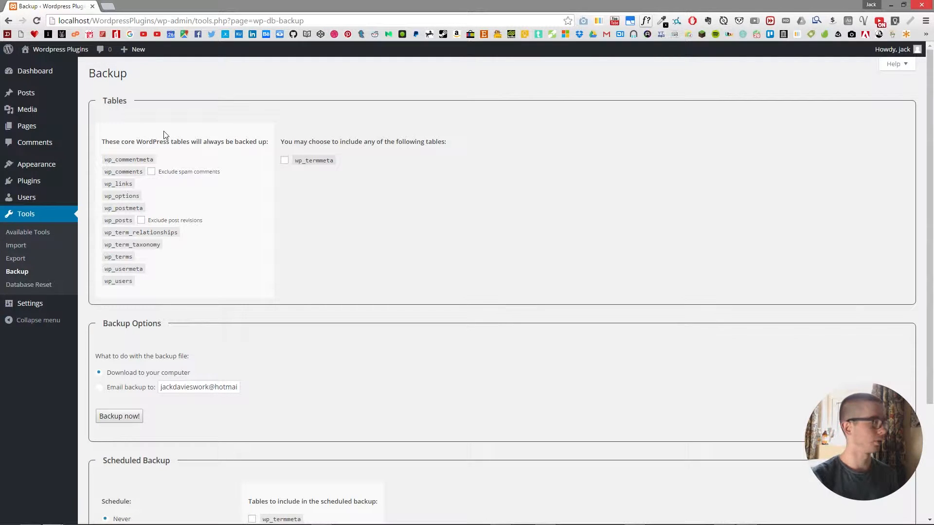
pyautogui.moveTo(167, 170)
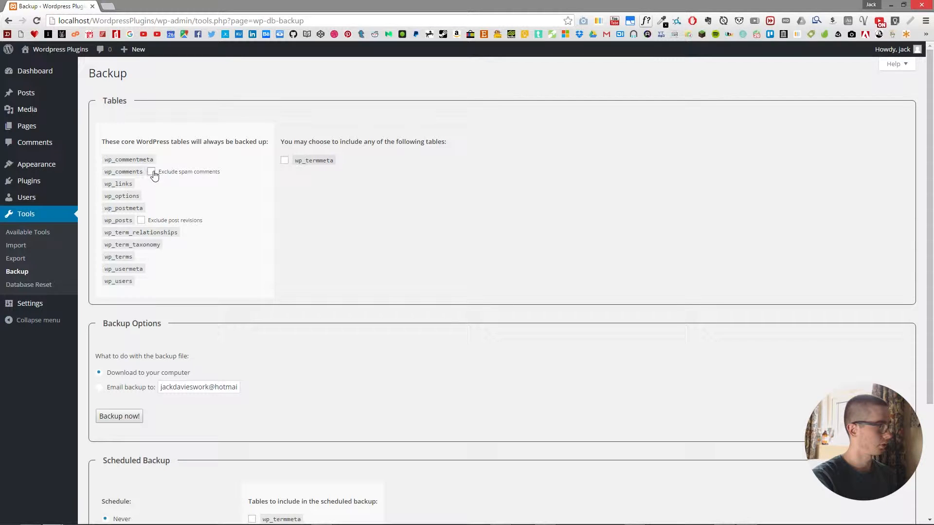
pyautogui.click(151, 171)
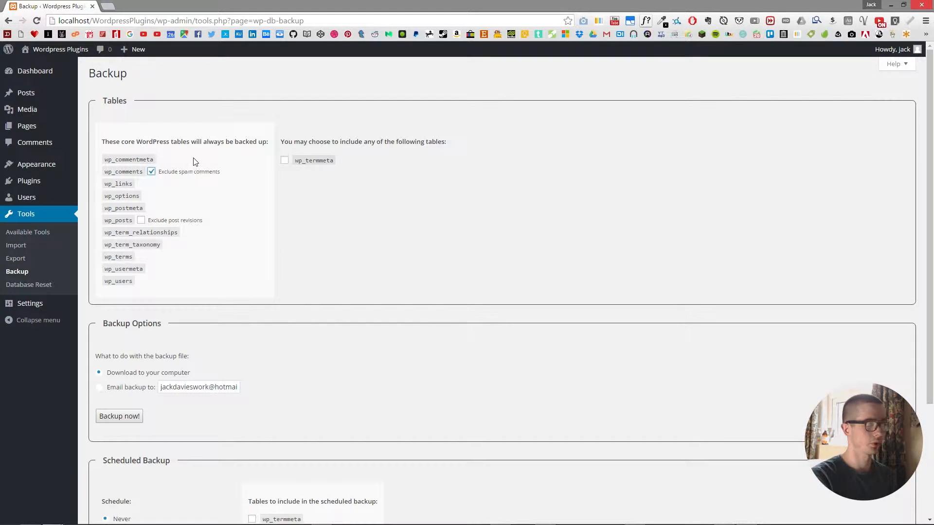
pyautogui.moveTo(169, 244)
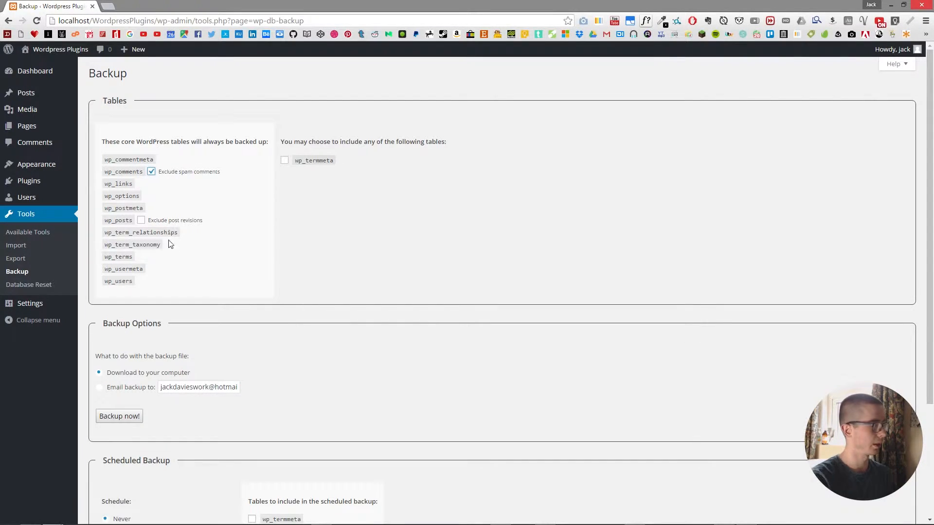
pyautogui.moveTo(159, 247)
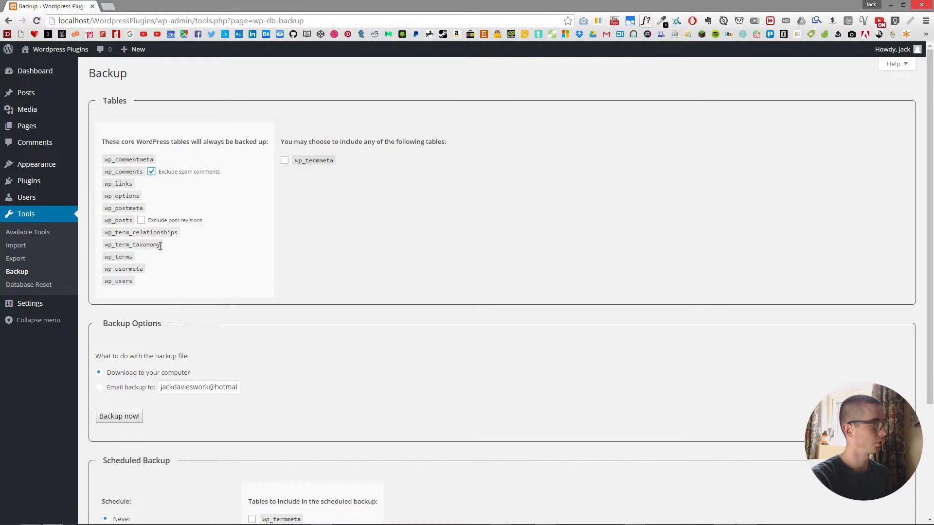
pyautogui.scroll(-3)
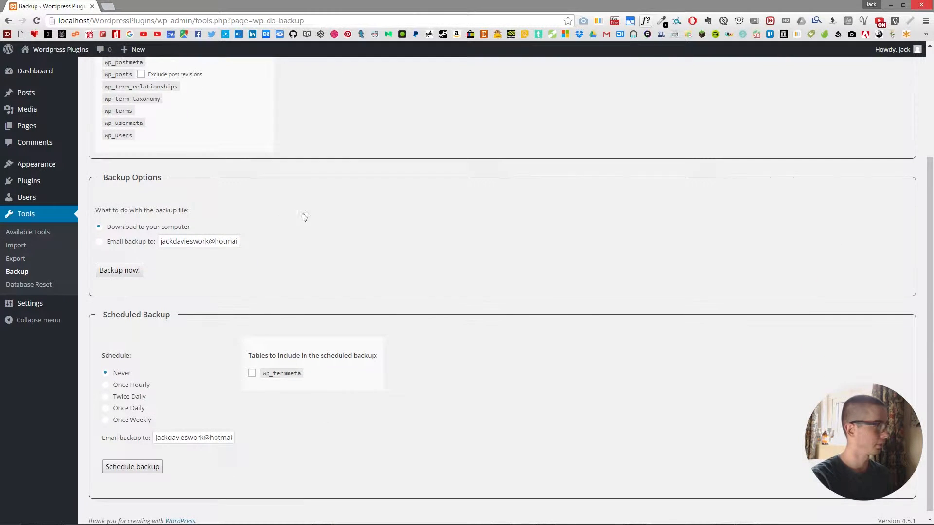
pyautogui.moveTo(123, 204)
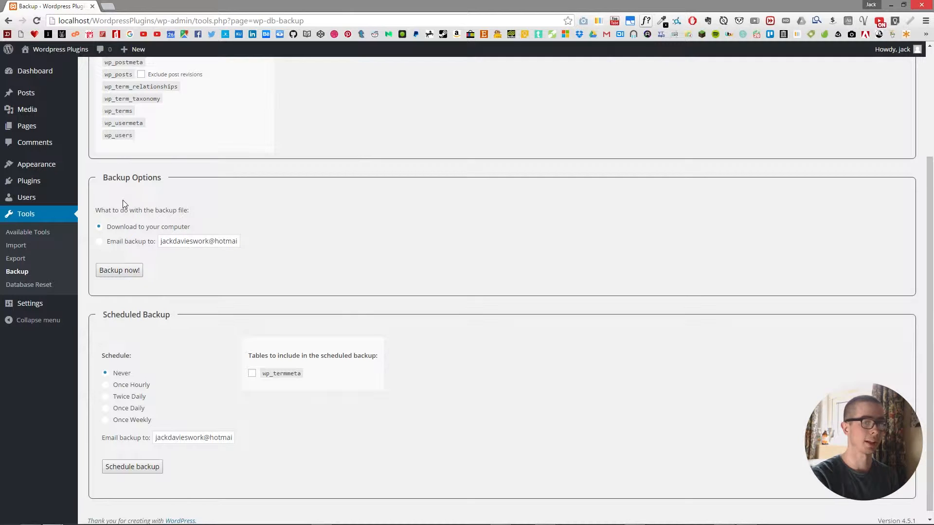
pyautogui.moveTo(138, 242)
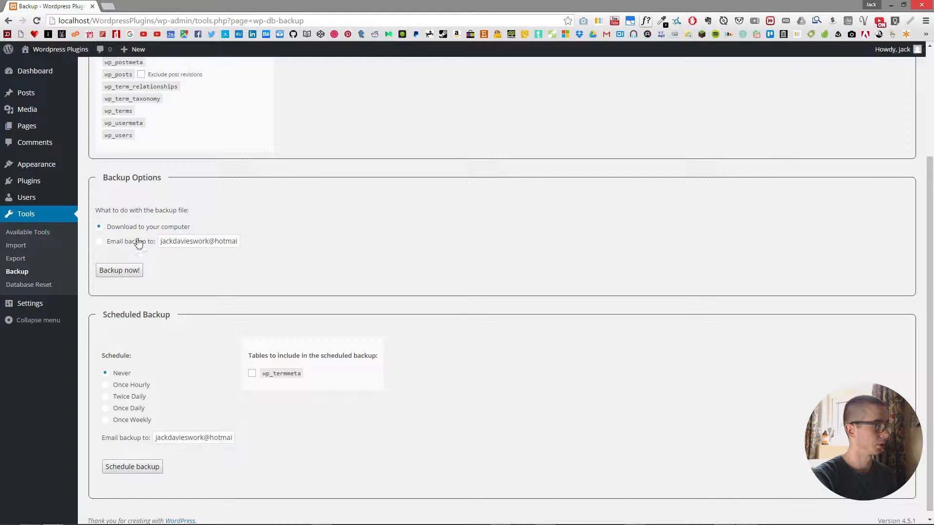
pyautogui.click(119, 270)
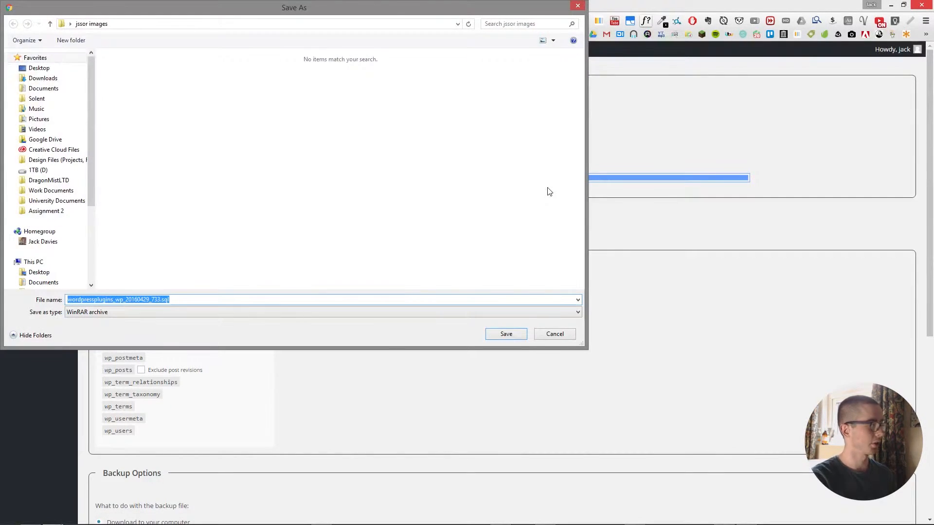
pyautogui.moveTo(555, 334)
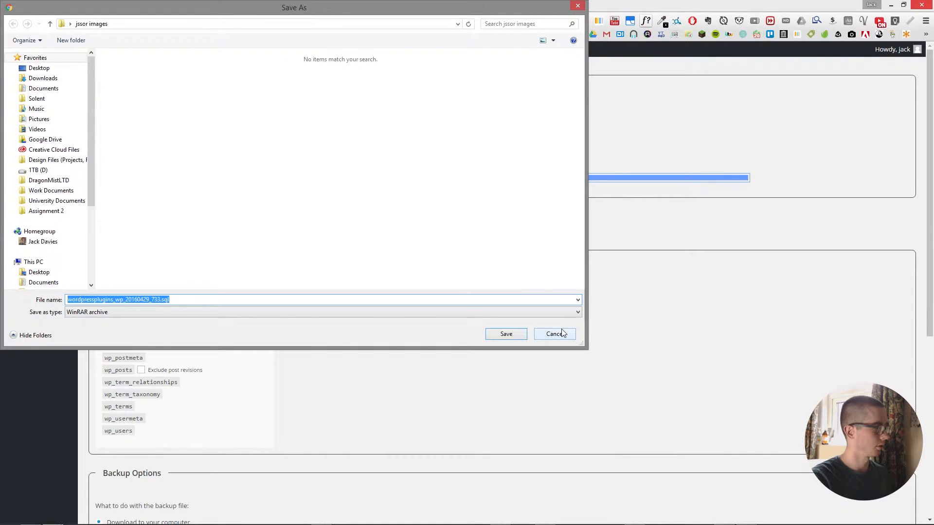
# Cancel saving the .sql backup file in the Save As dialog.
pyautogui.click(505, 334)
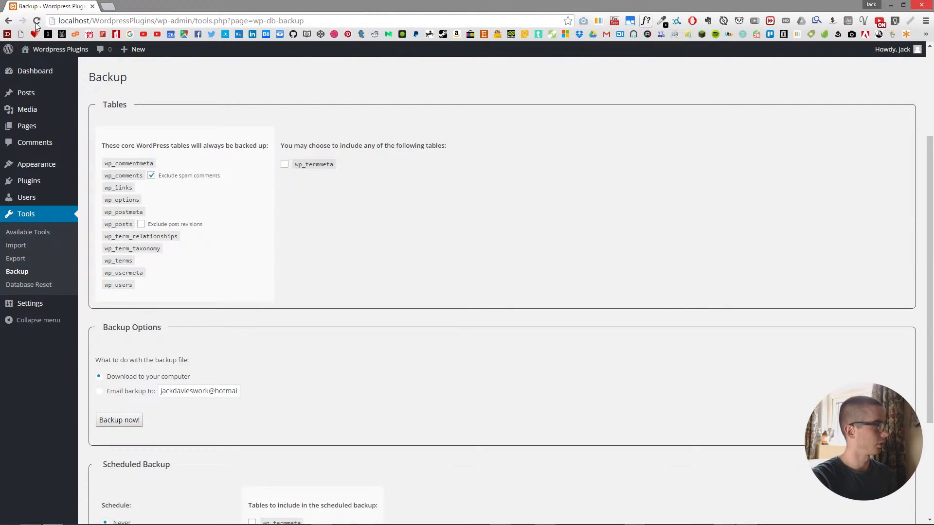
# Switch Backup Options to 'Email backup to' instead of downloading.
pyautogui.scroll(-3)
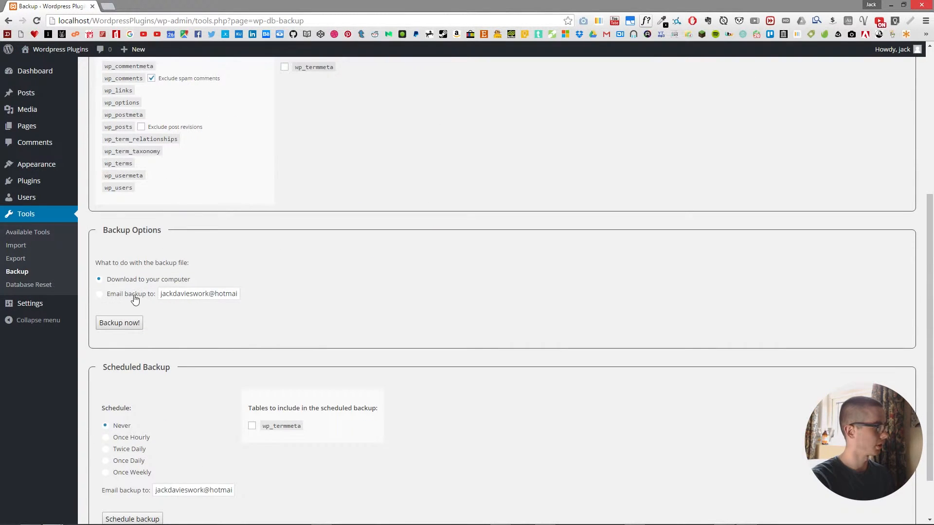
pyautogui.click(99, 293)
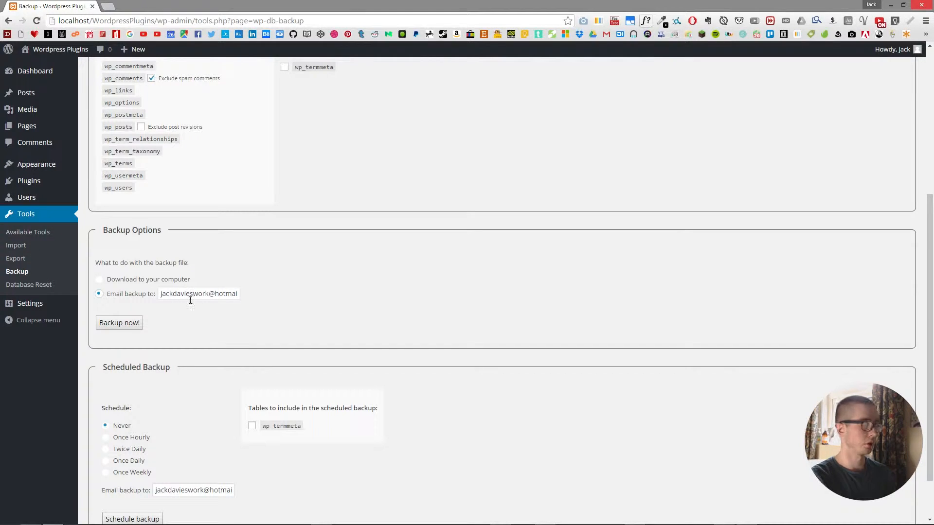
pyautogui.scroll(-3)
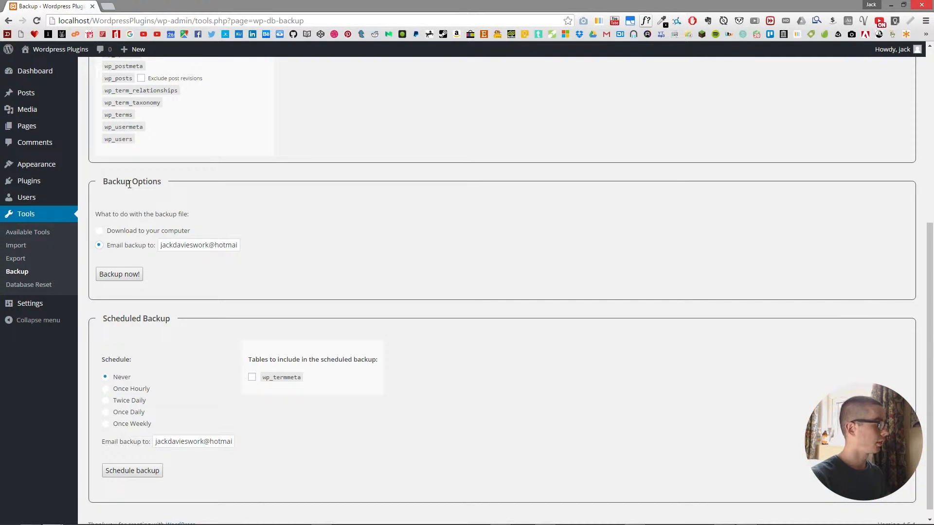
# Set Scheduled Backup to Once Weekly and save the schedule.
pyautogui.scroll(-3)
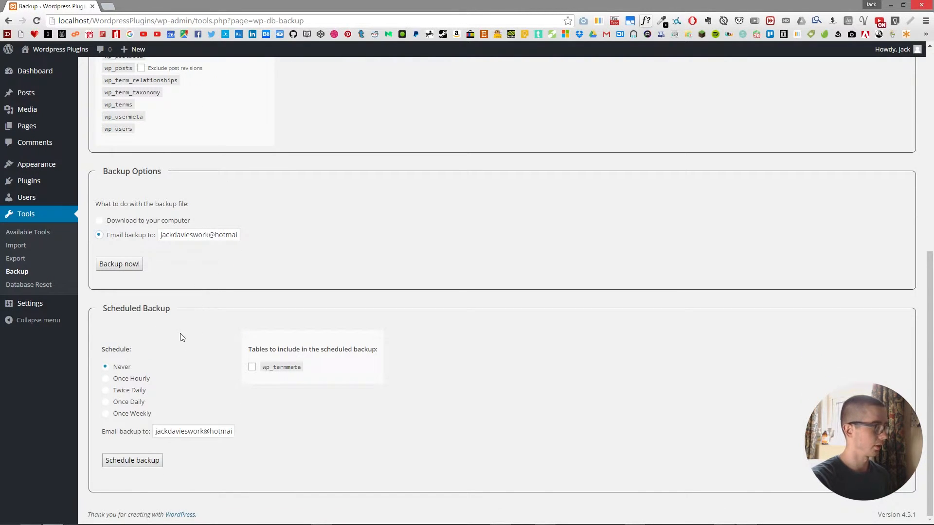
pyautogui.moveTo(177, 317)
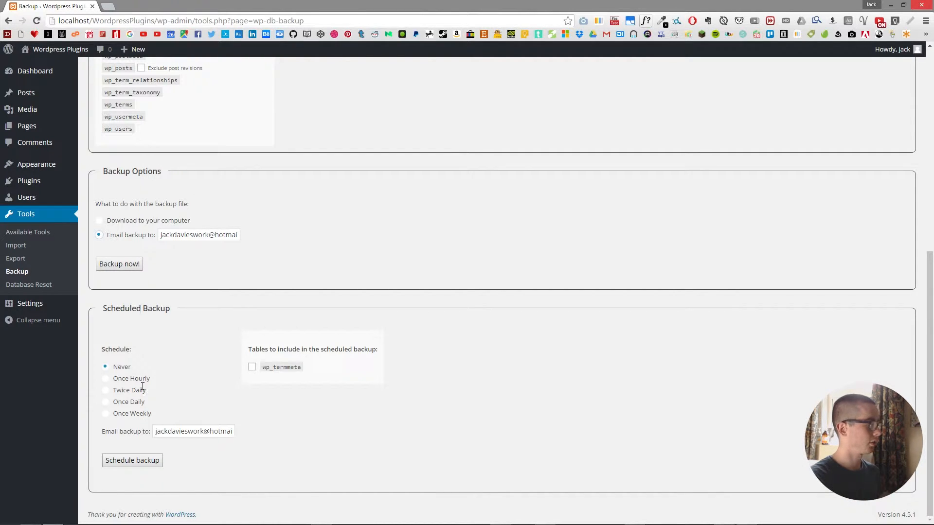
pyautogui.moveTo(192, 347)
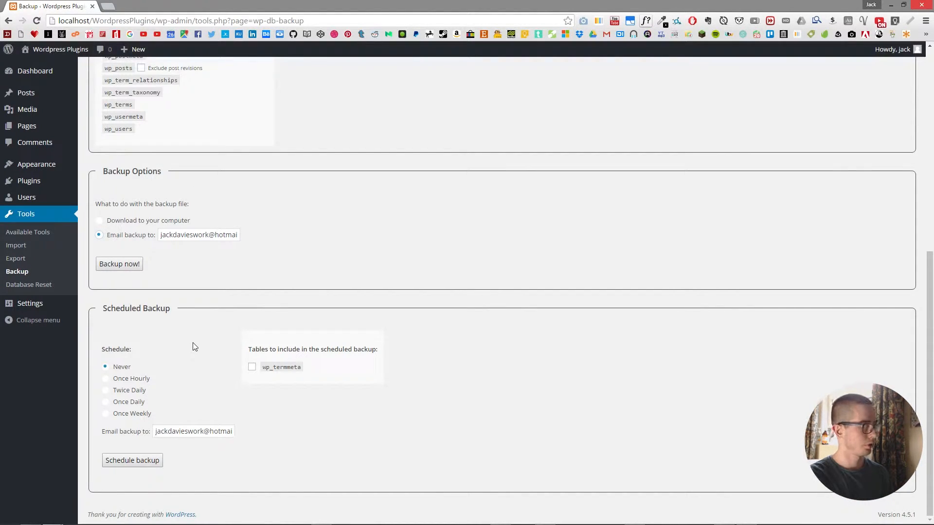
pyautogui.moveTo(149, 349)
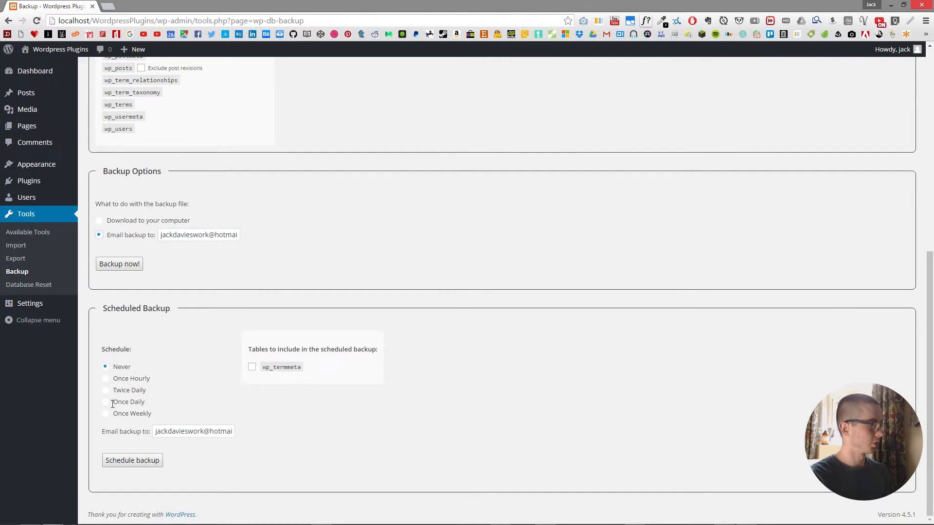
pyautogui.click(105, 413)
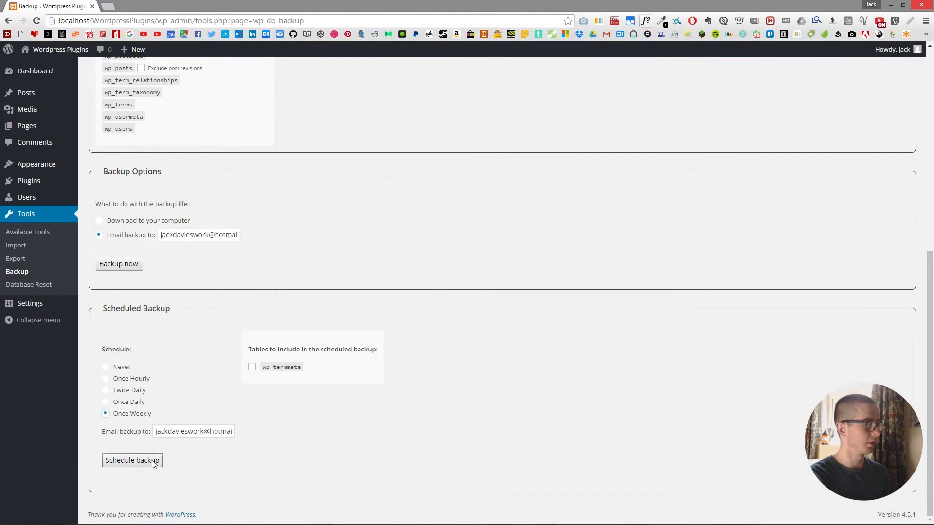
pyautogui.click(132, 460)
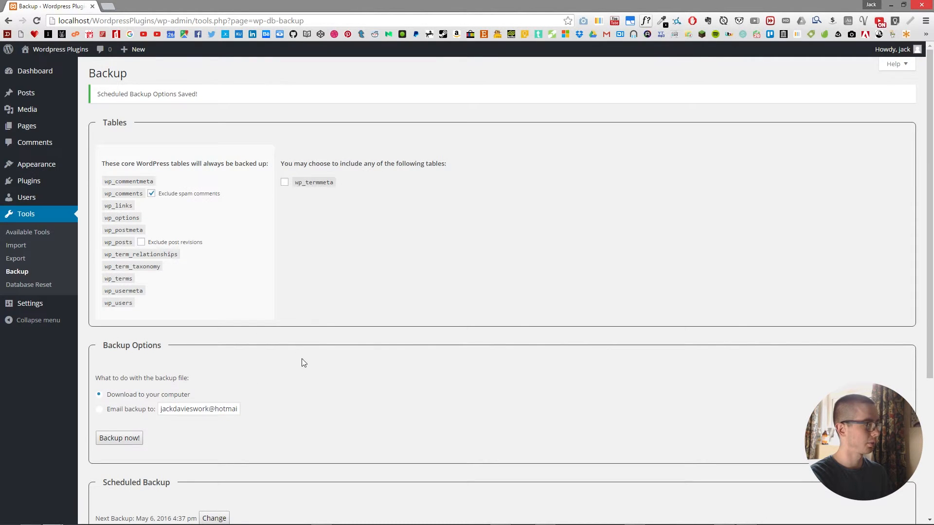
pyautogui.scroll(-3)
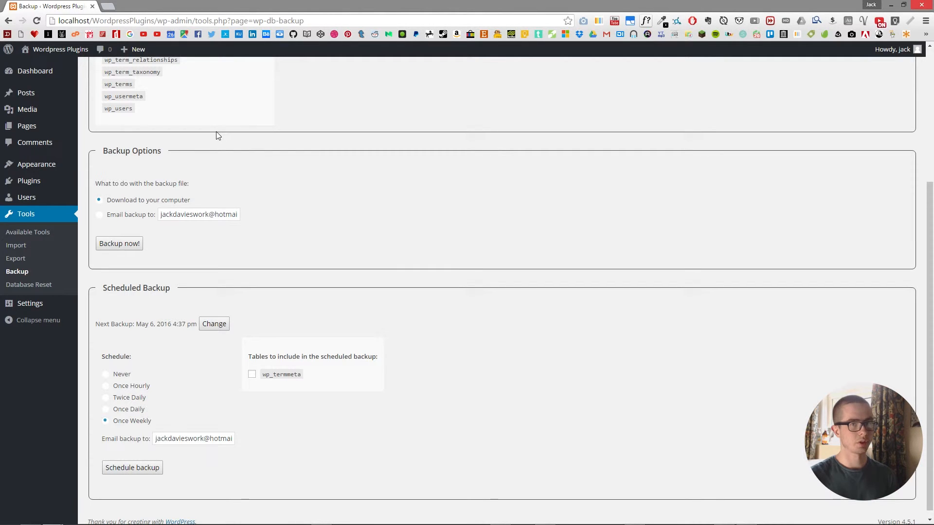
pyautogui.moveTo(16, 244)
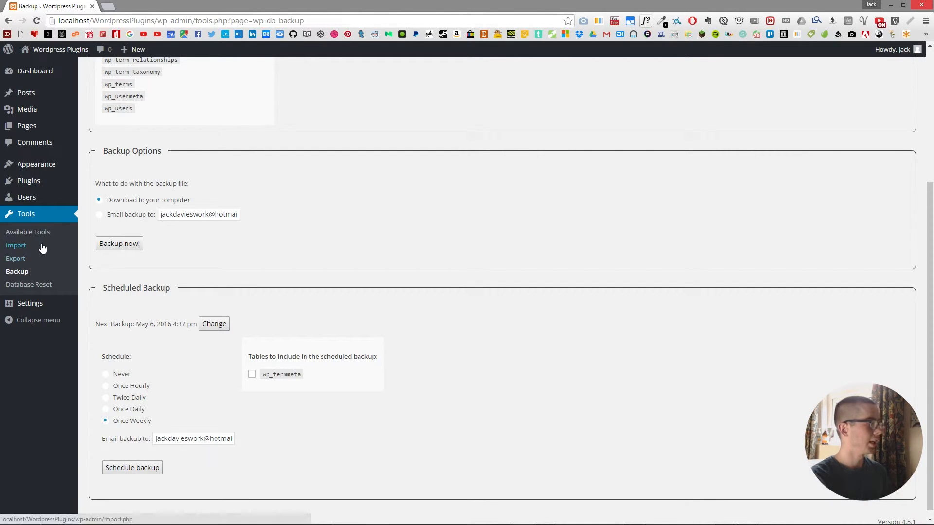
# Go through the Import page to the Tools overview page.
pyautogui.click(15, 244)
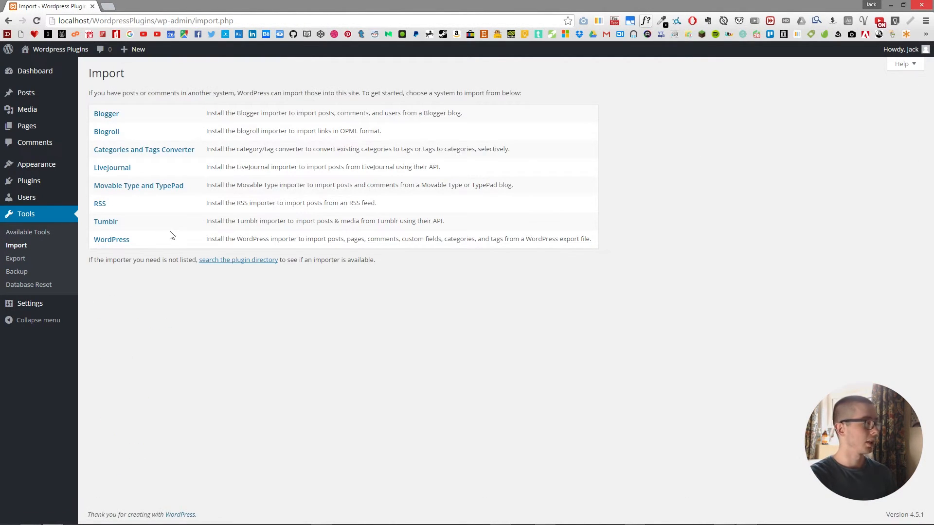
pyautogui.moveTo(26, 214)
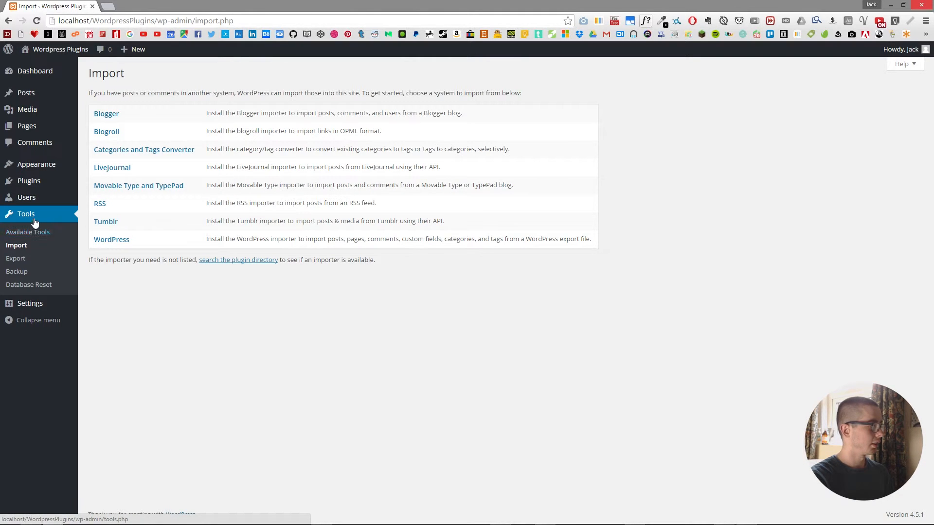
pyautogui.click(28, 232)
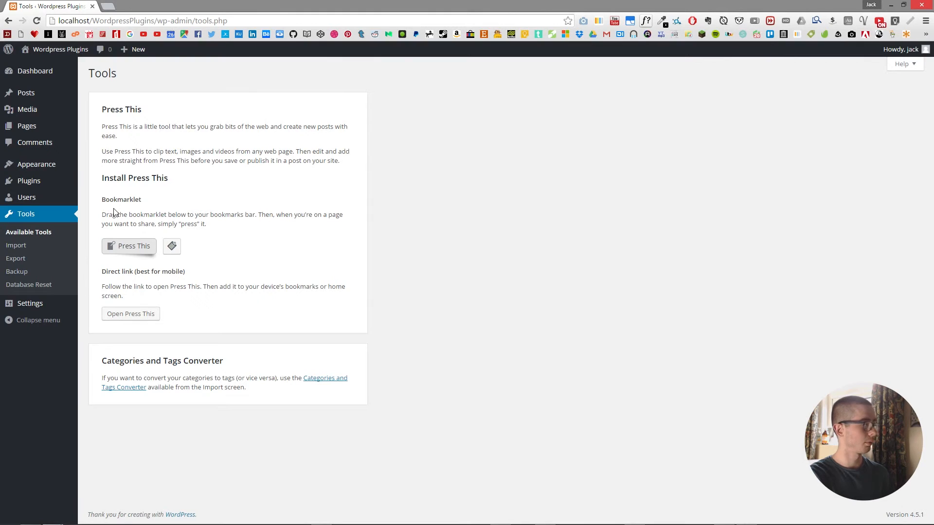
pyautogui.moveTo(176, 191)
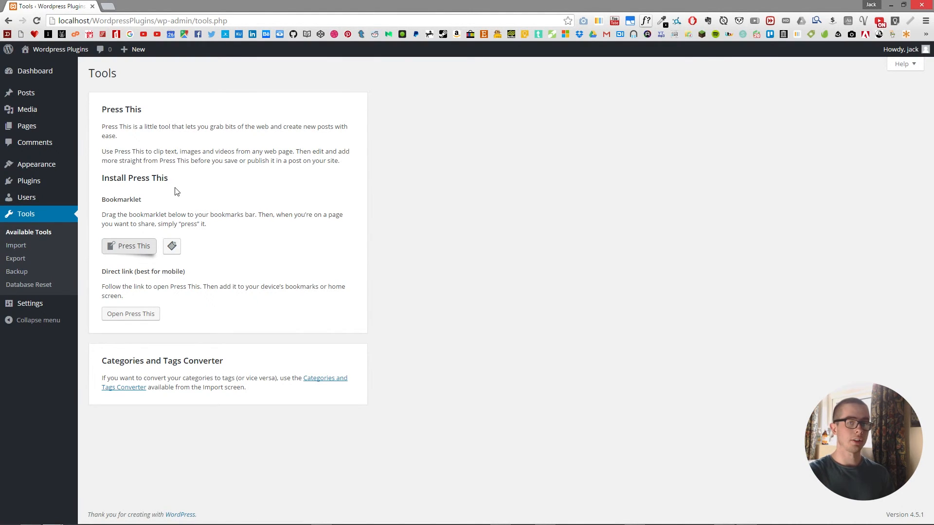